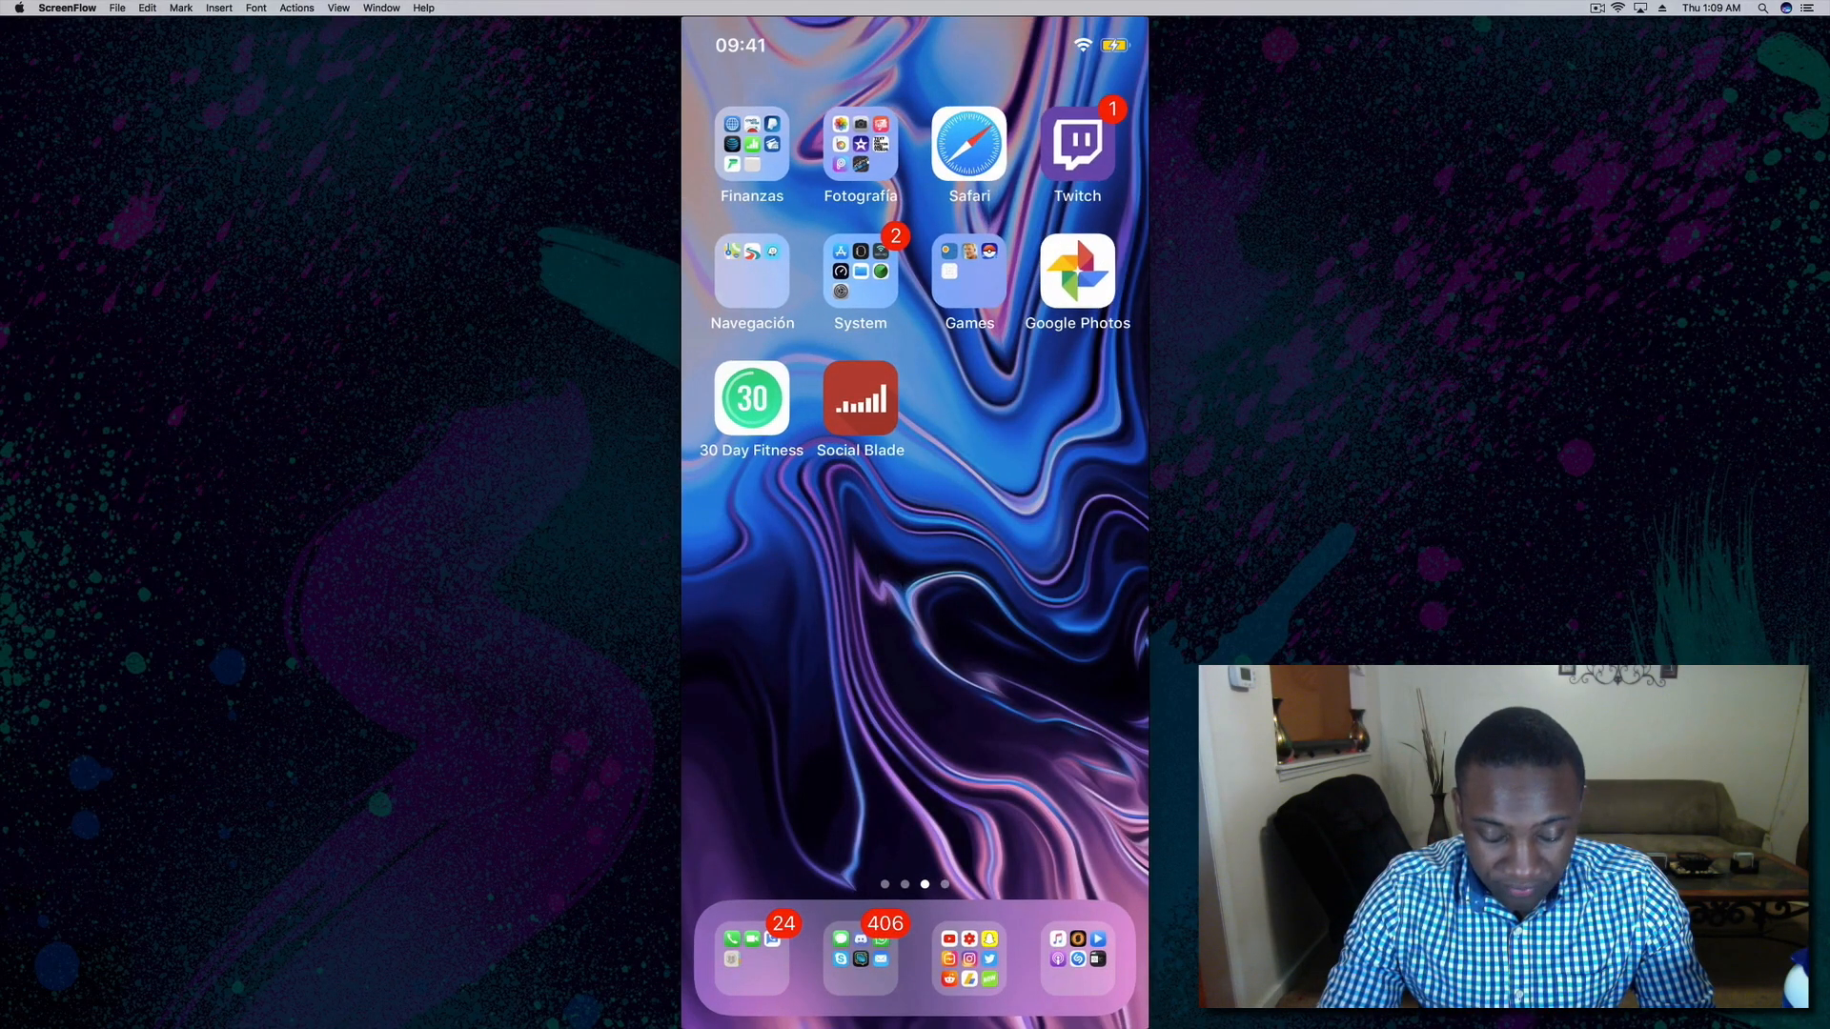
Launch Settings from the System folder on the Home Screen.
left_click(860, 272)
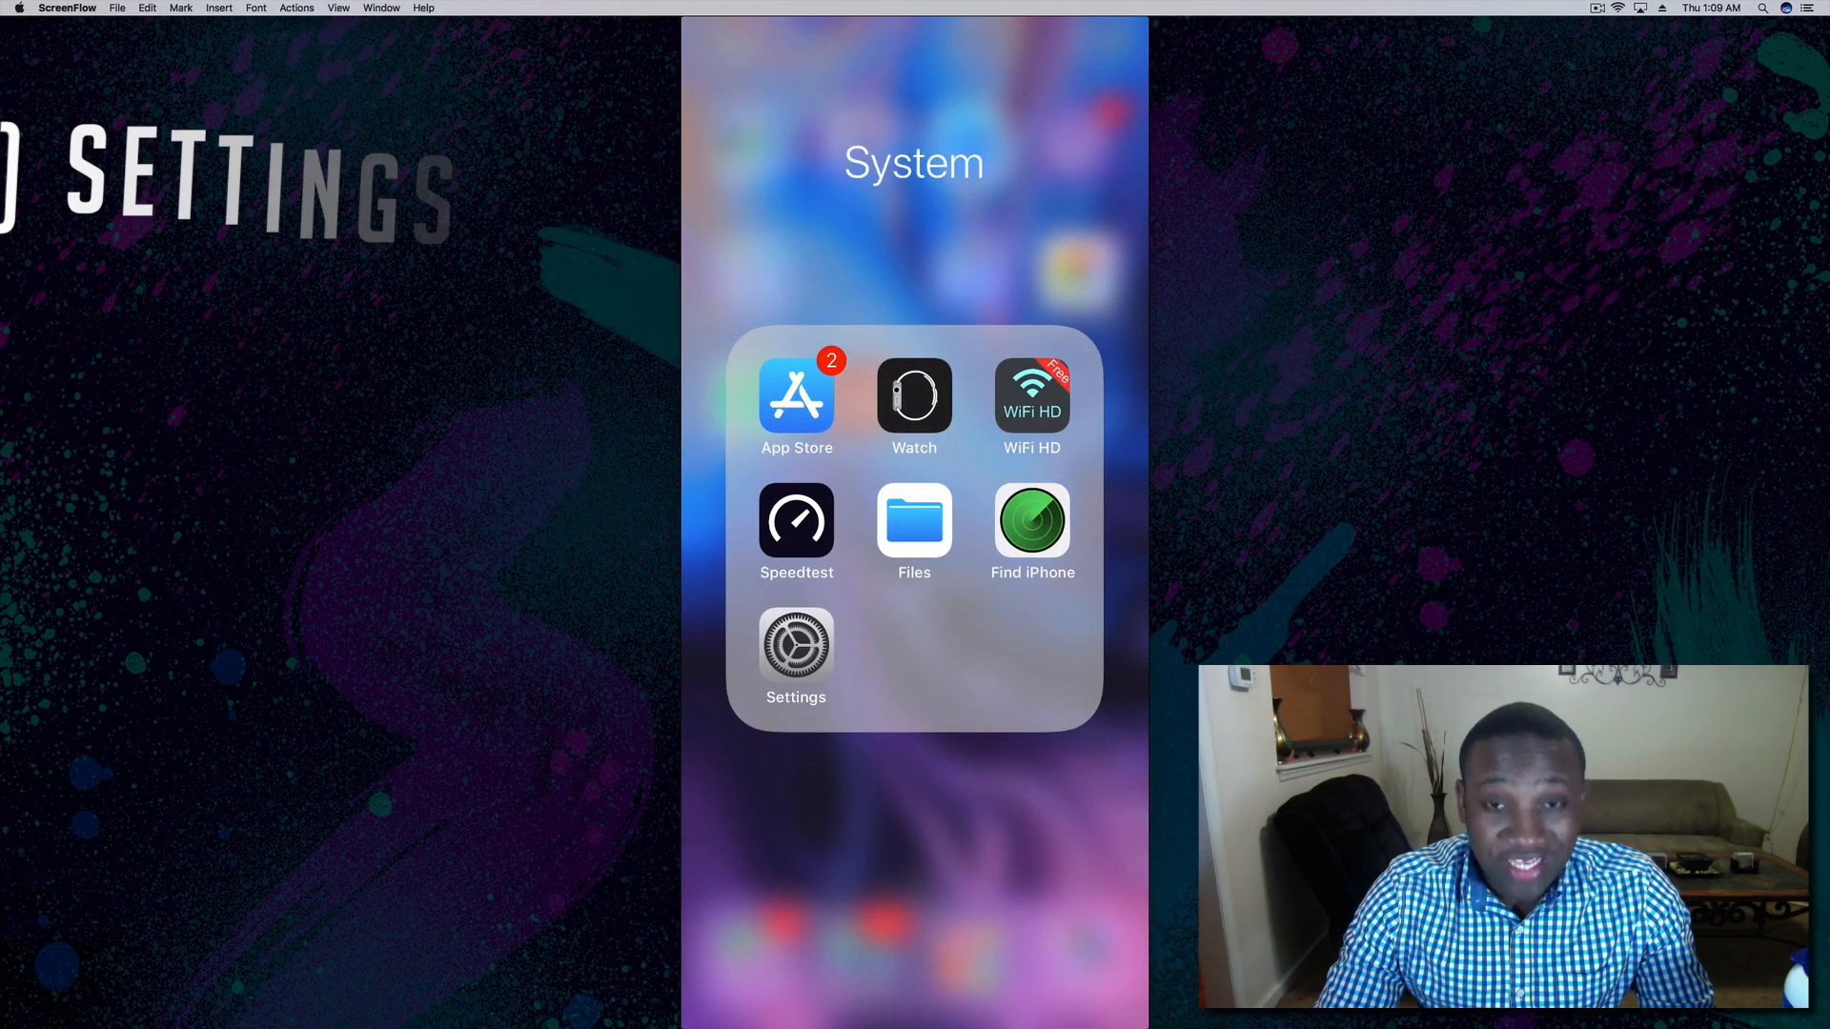
left_click(795, 648)
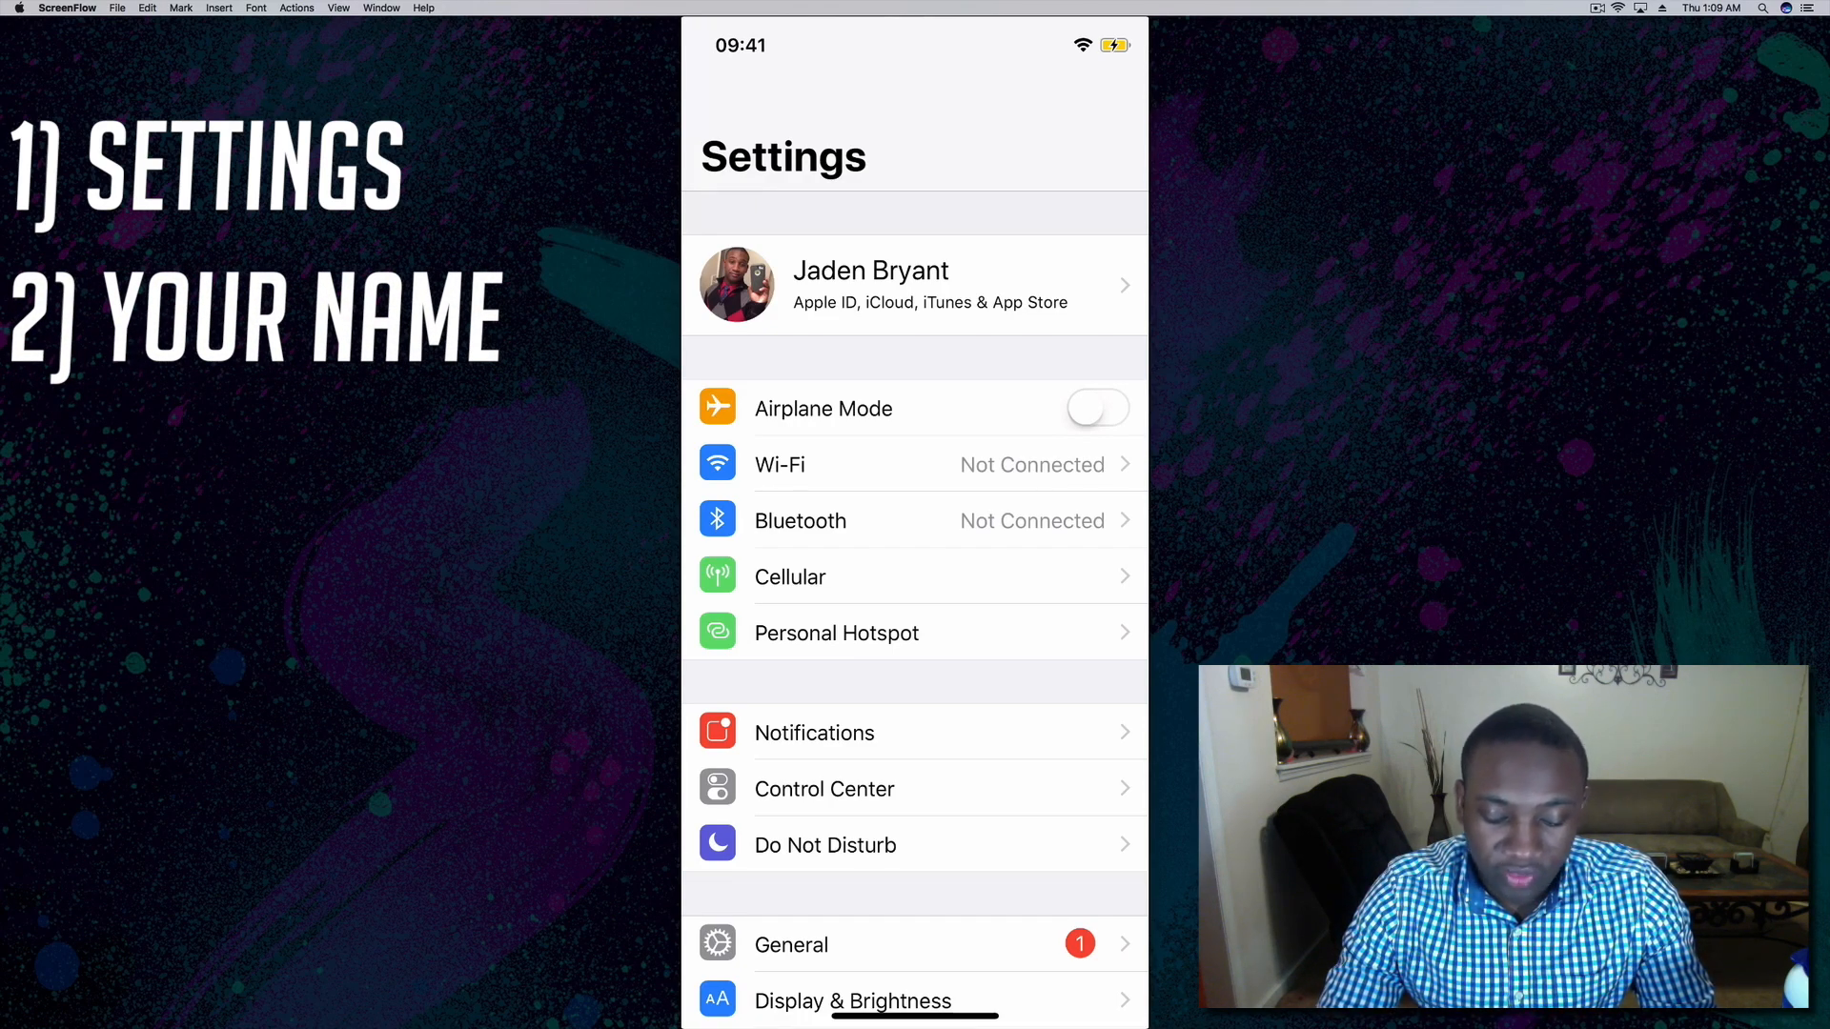
Open the Apple ID account page and go to iCloud, showing 215.1 GB of 2 TB used.
left_click(915, 285)
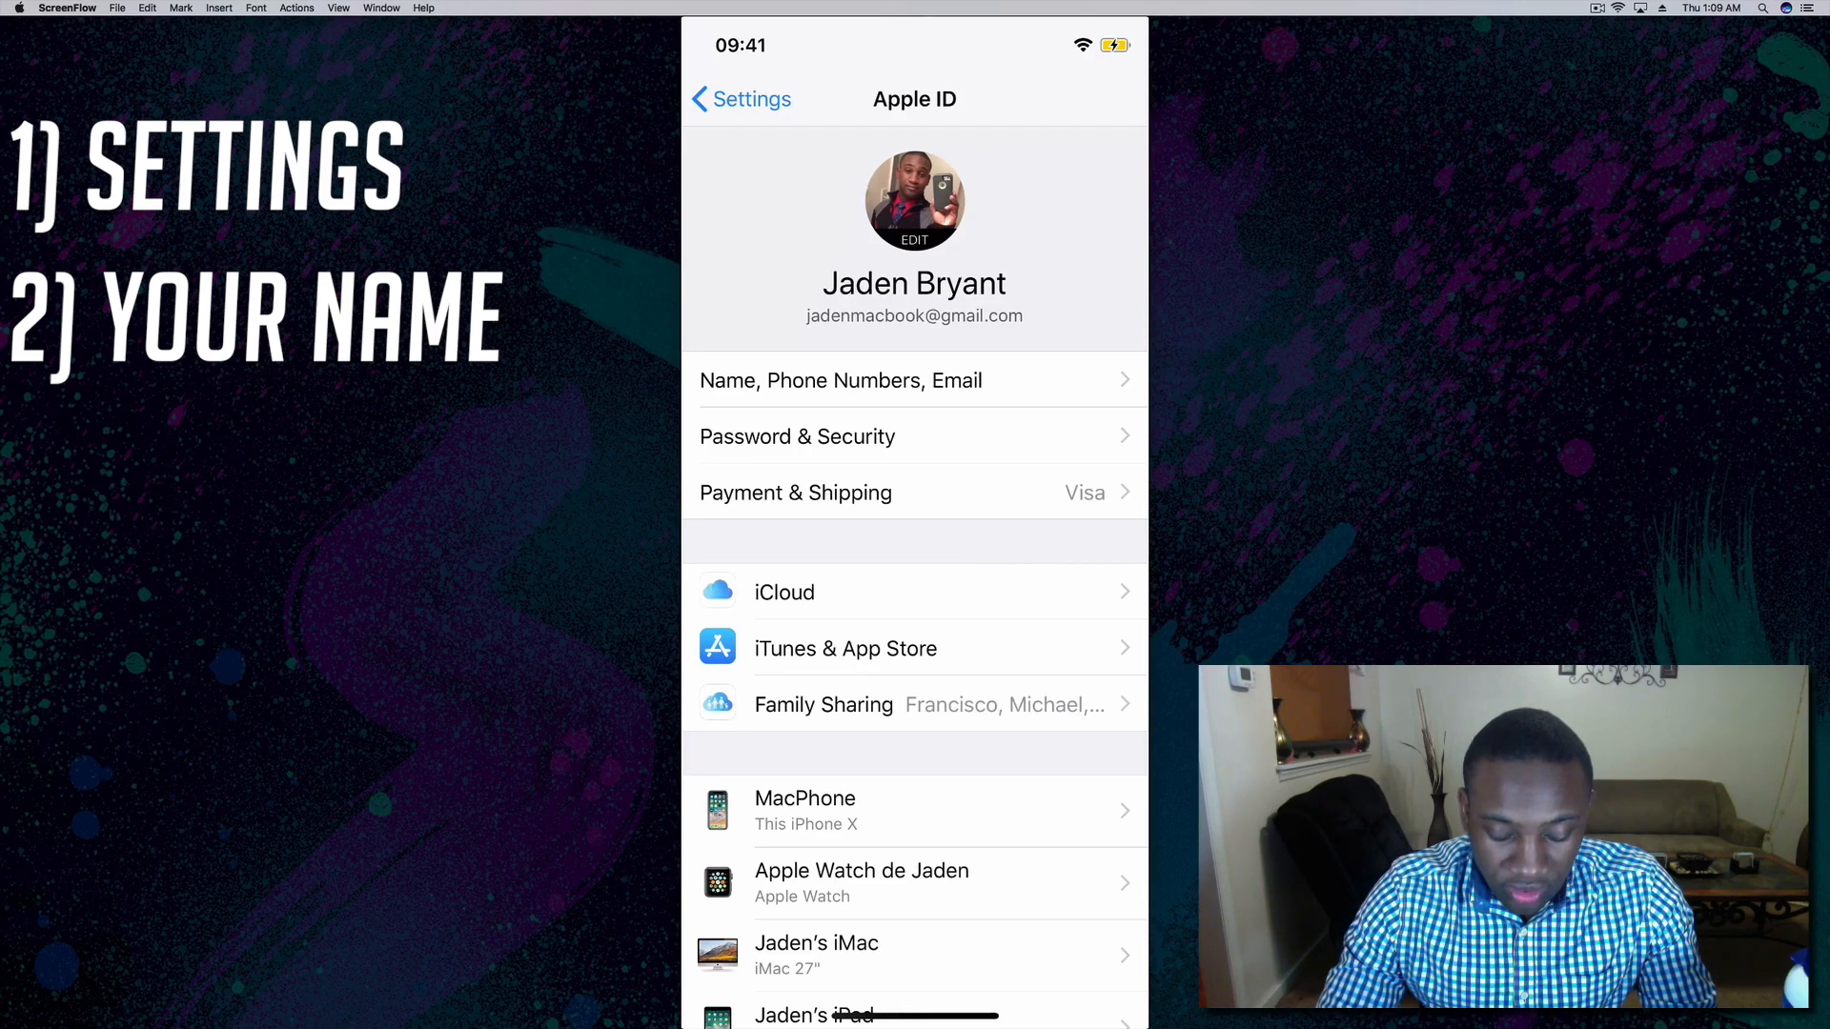
scroll("down", 3)
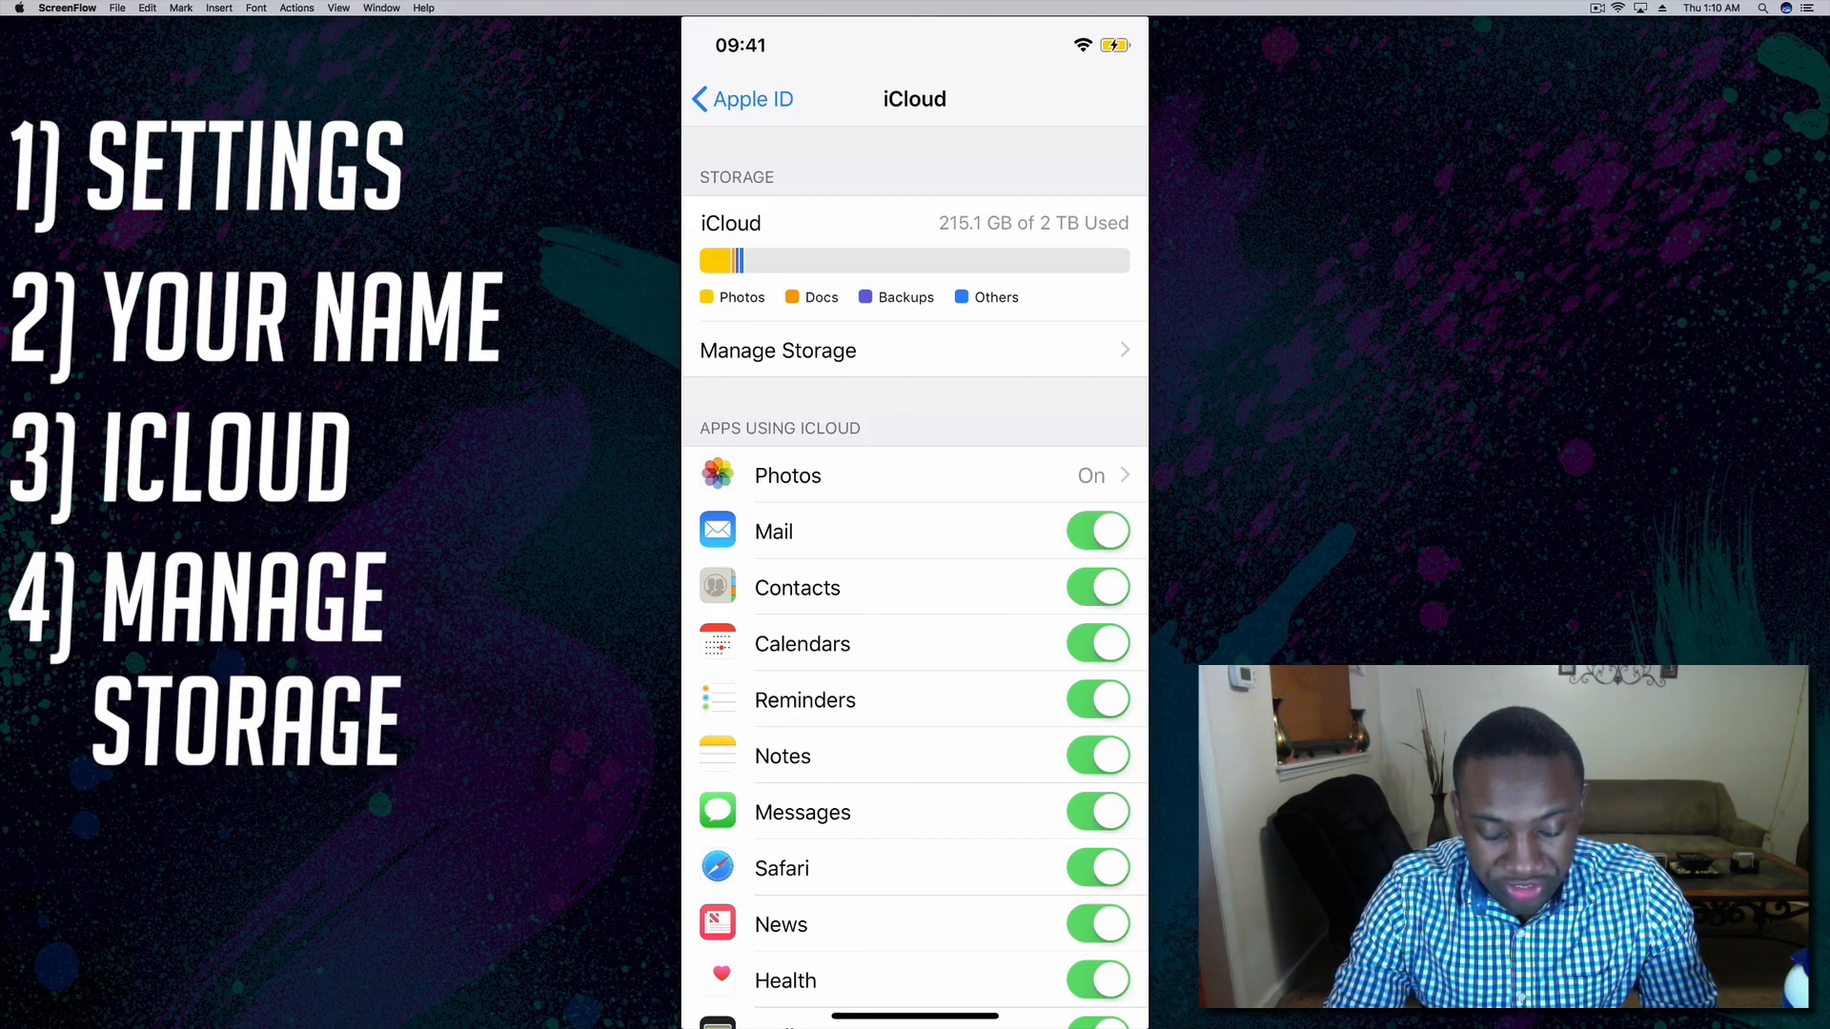
Open Manage Storage to list per-app iCloud usage, with Photos at 165.6 GB.
left_click(778, 351)
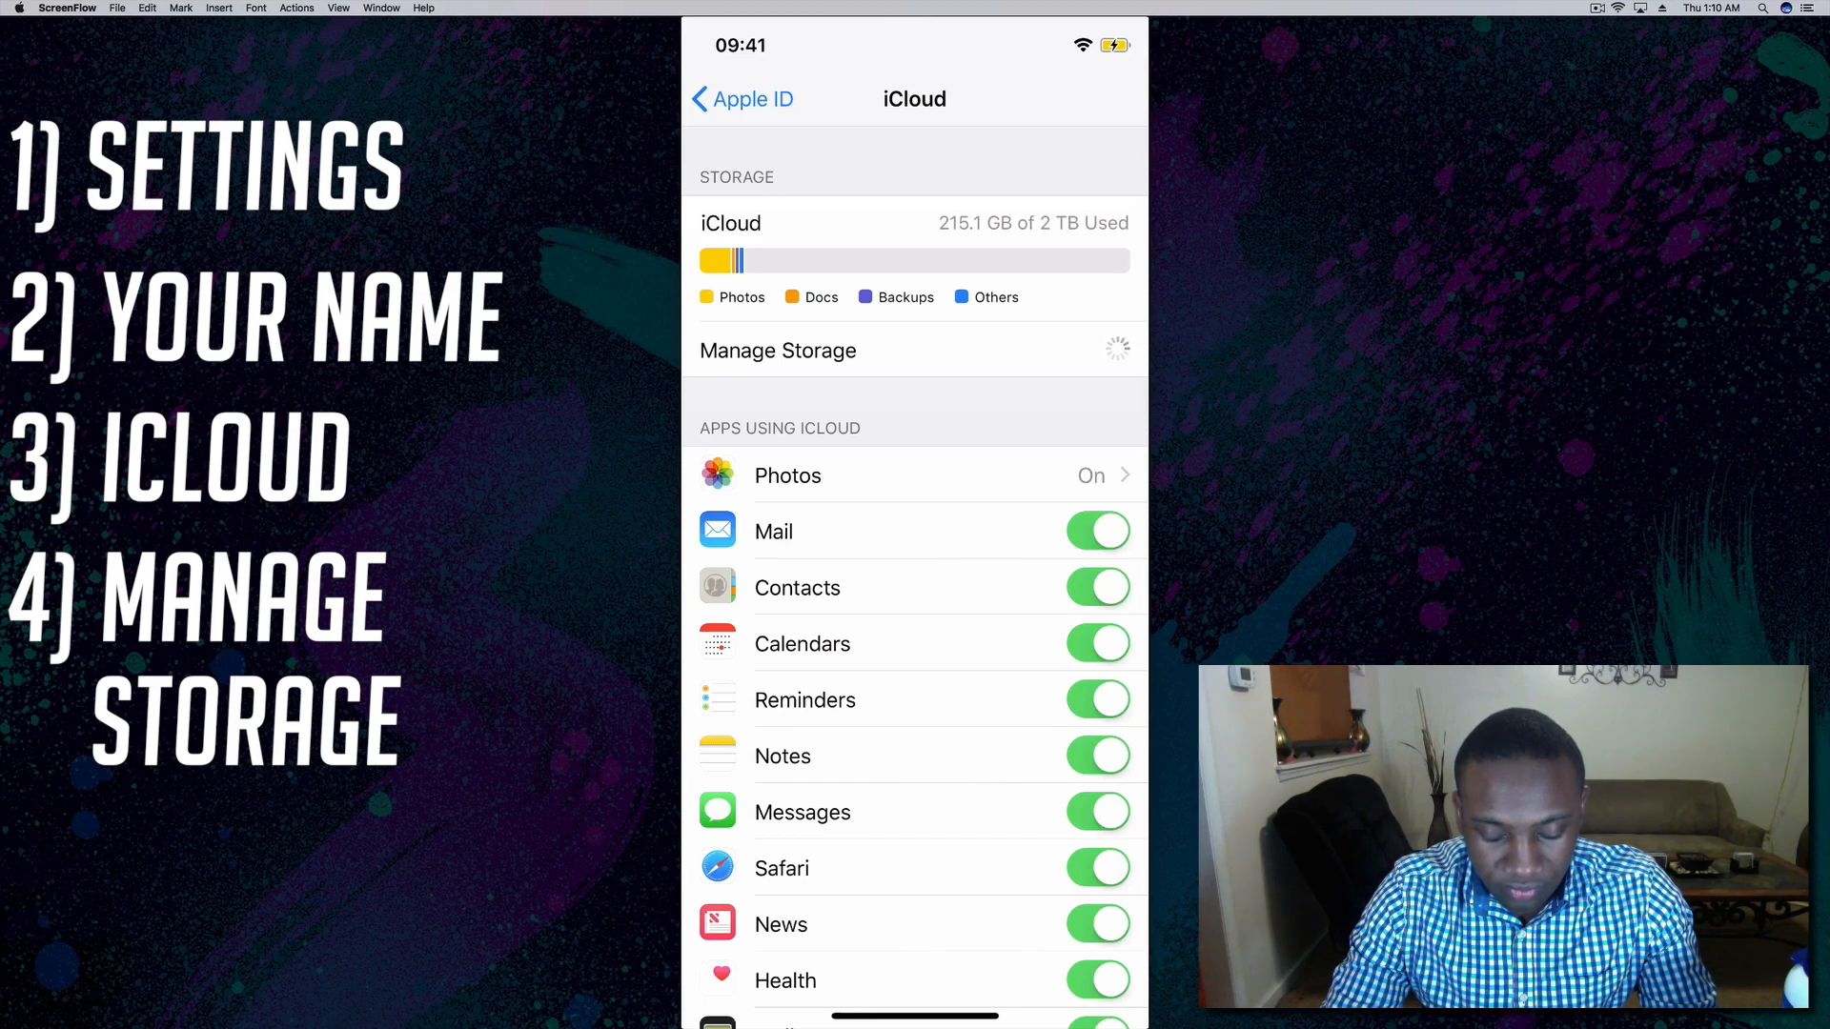
left_click(778, 351)
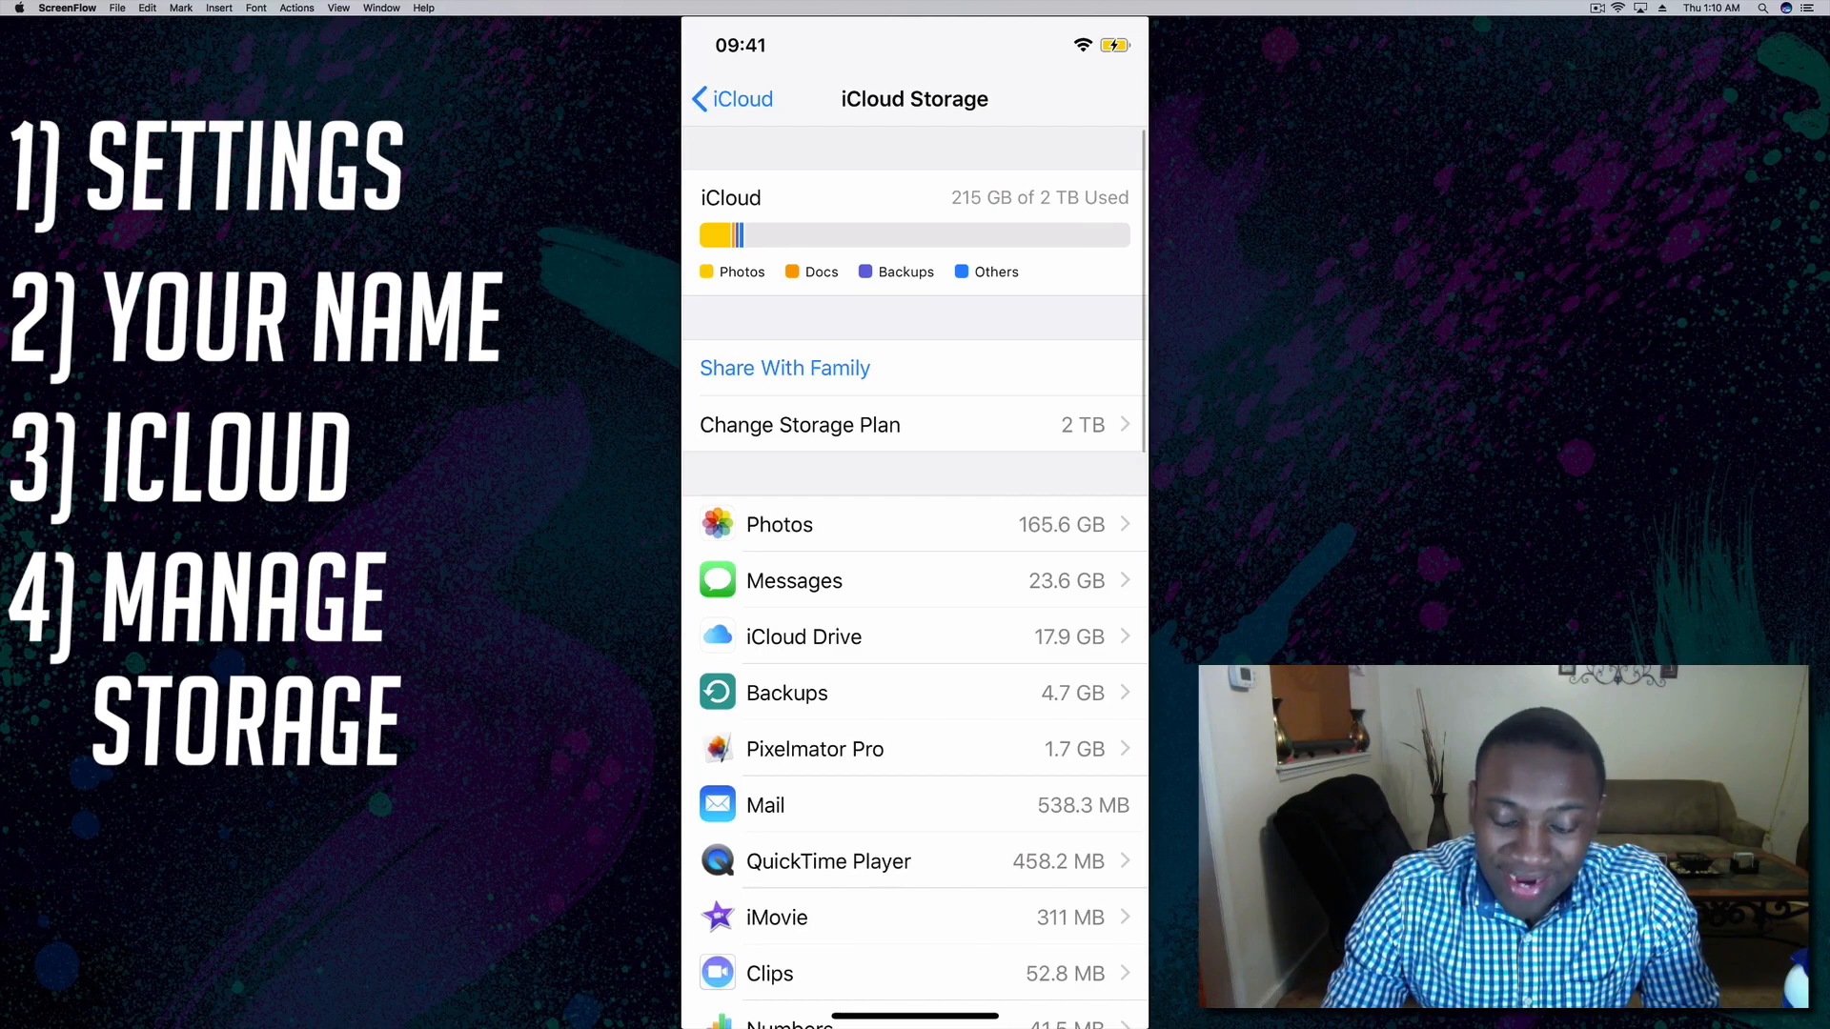